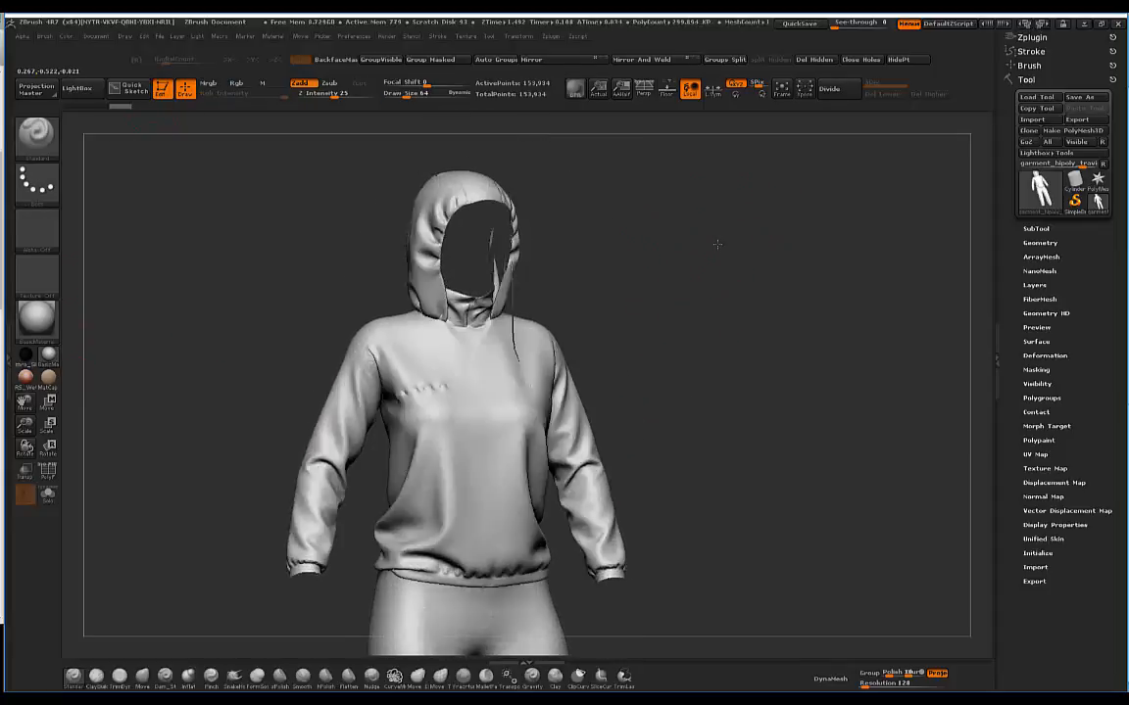
- Zoom and rotate toward the chest to inspect the open seams between the panels
left_click_drag(715, 245, 671, 231)
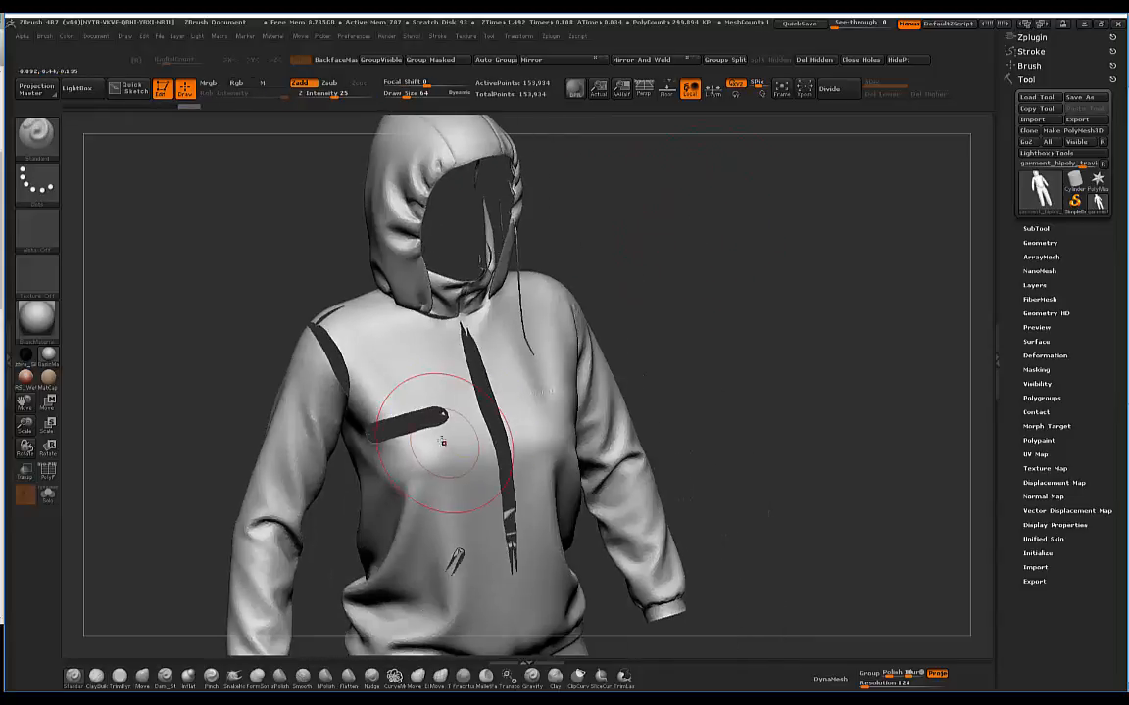
left_click_drag(442, 443, 596, 235)
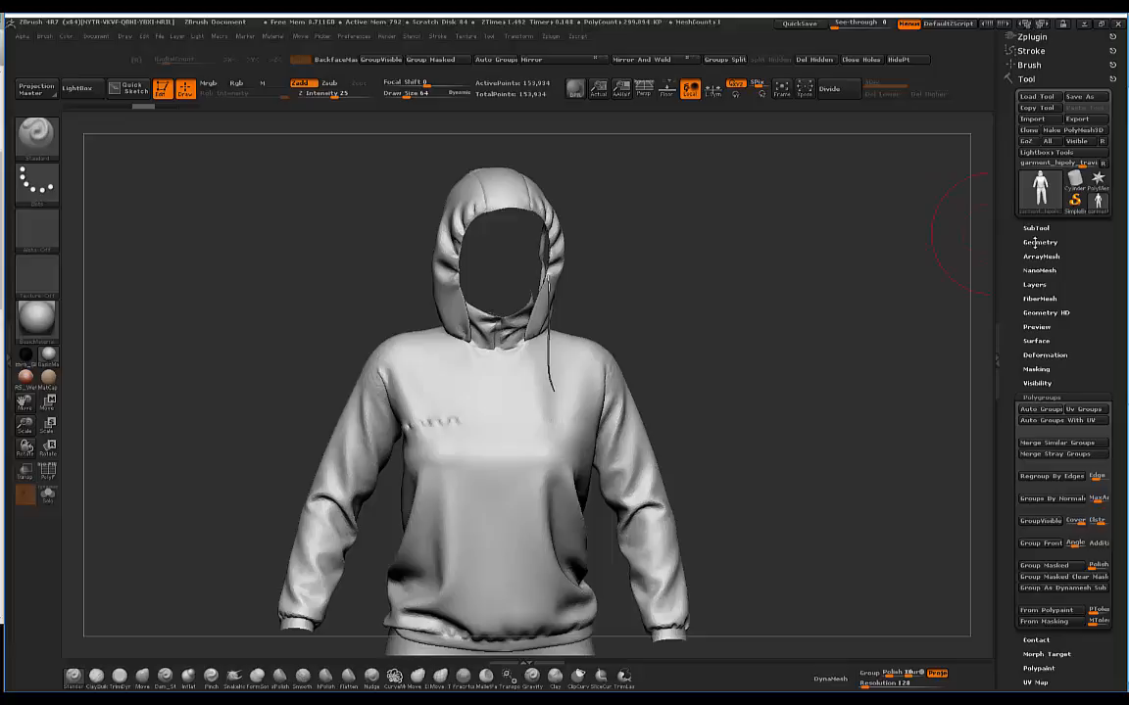
- Weld the overlapping seam points via Modify Topology and turn the hoodie to check the seams
left_click(1039, 243)
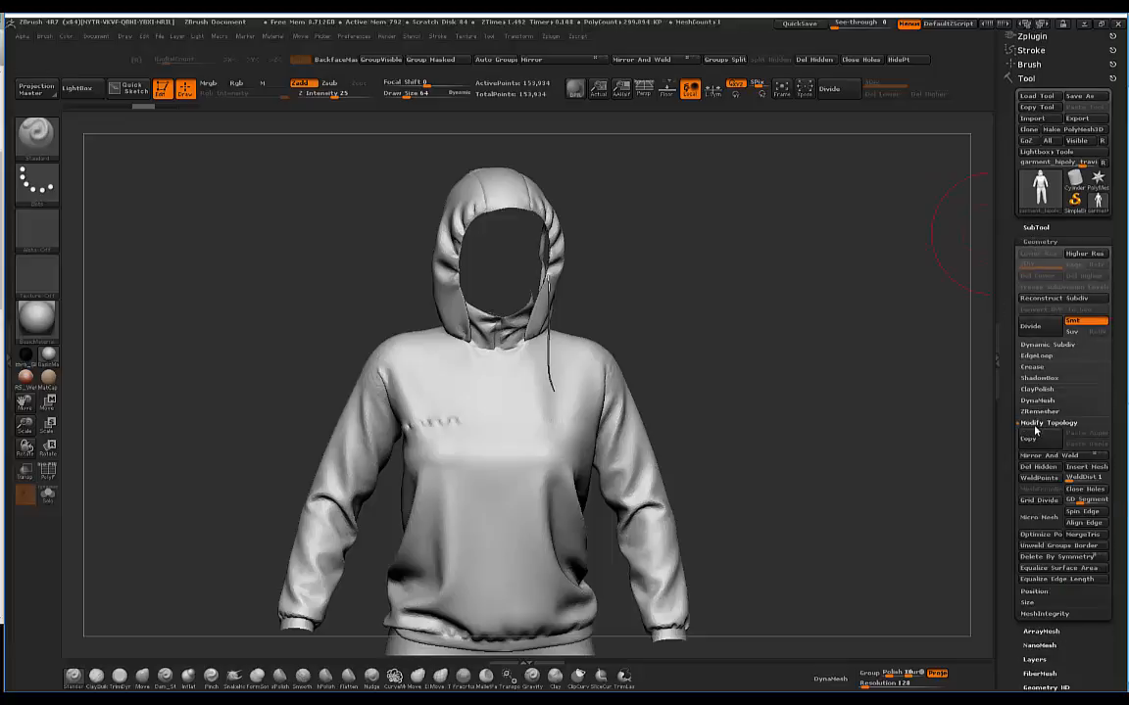
mouse_move(1038, 478)
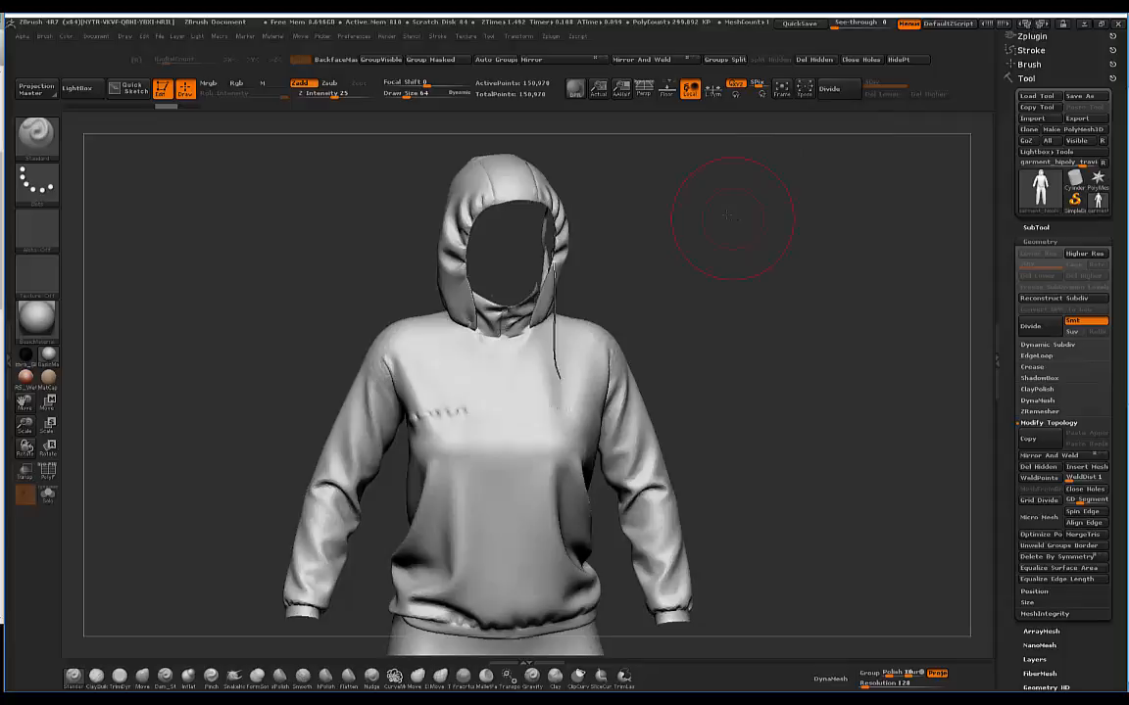
left_click_drag(729, 214, 398, 318)
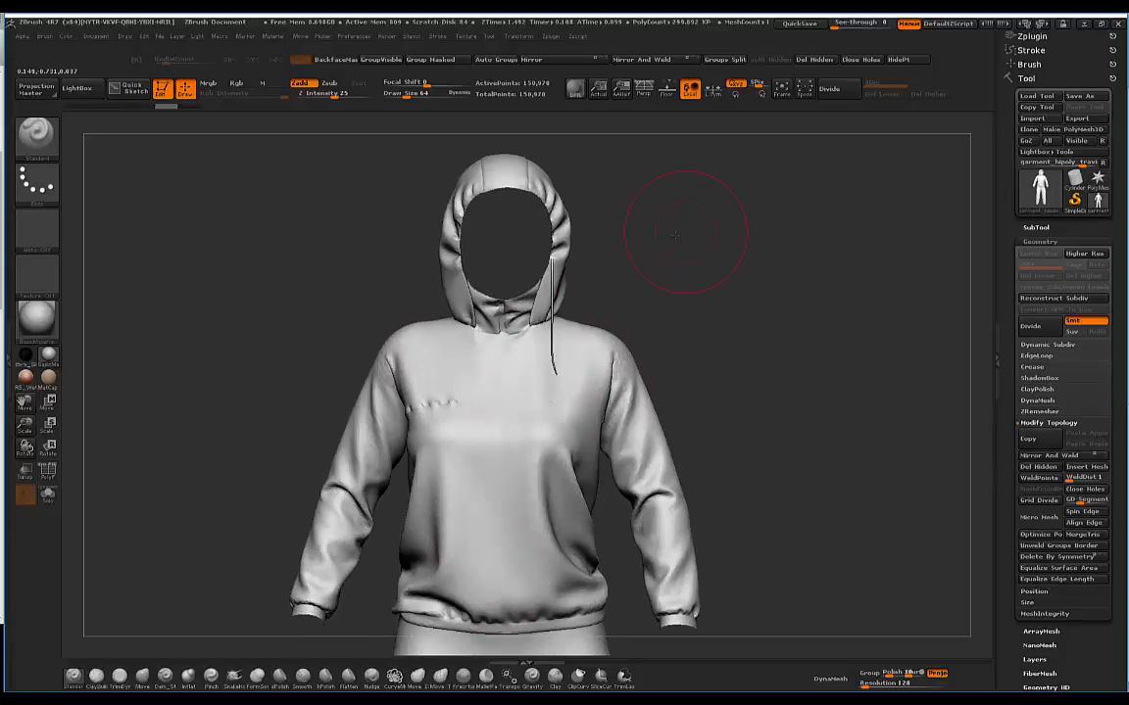
left_click_drag(674, 233, 670, 251)
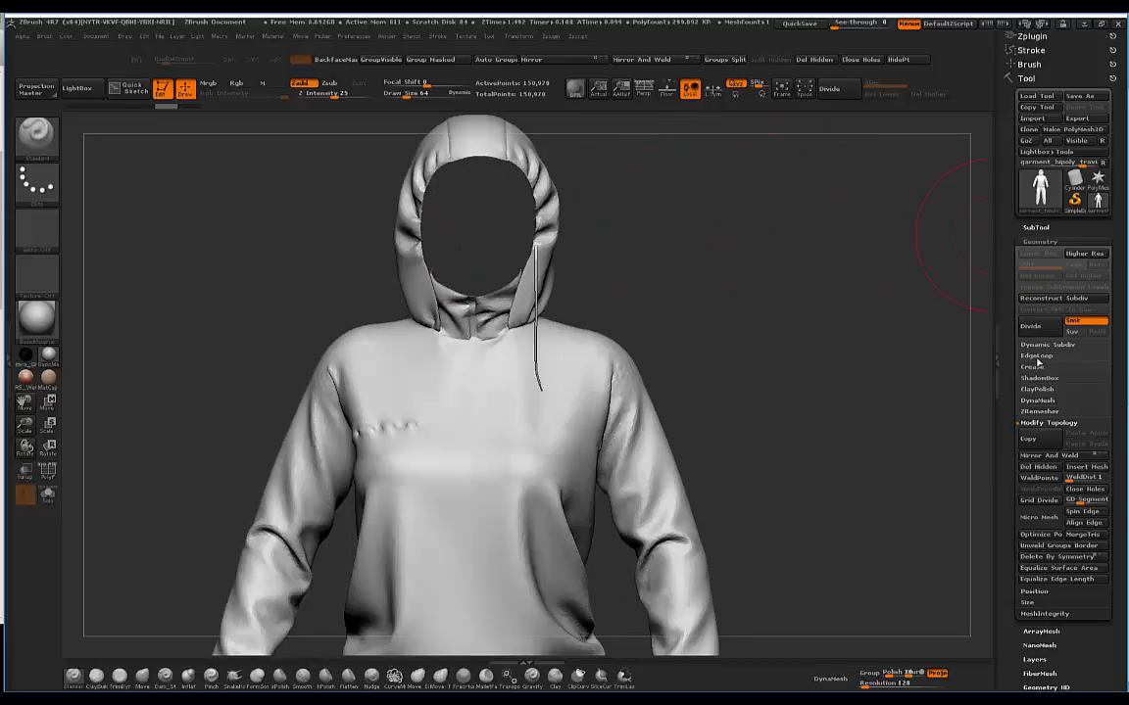
- Expand the EdgeLoop options to insert panel loops around the hoodie's polygroups
left_click(1035, 357)
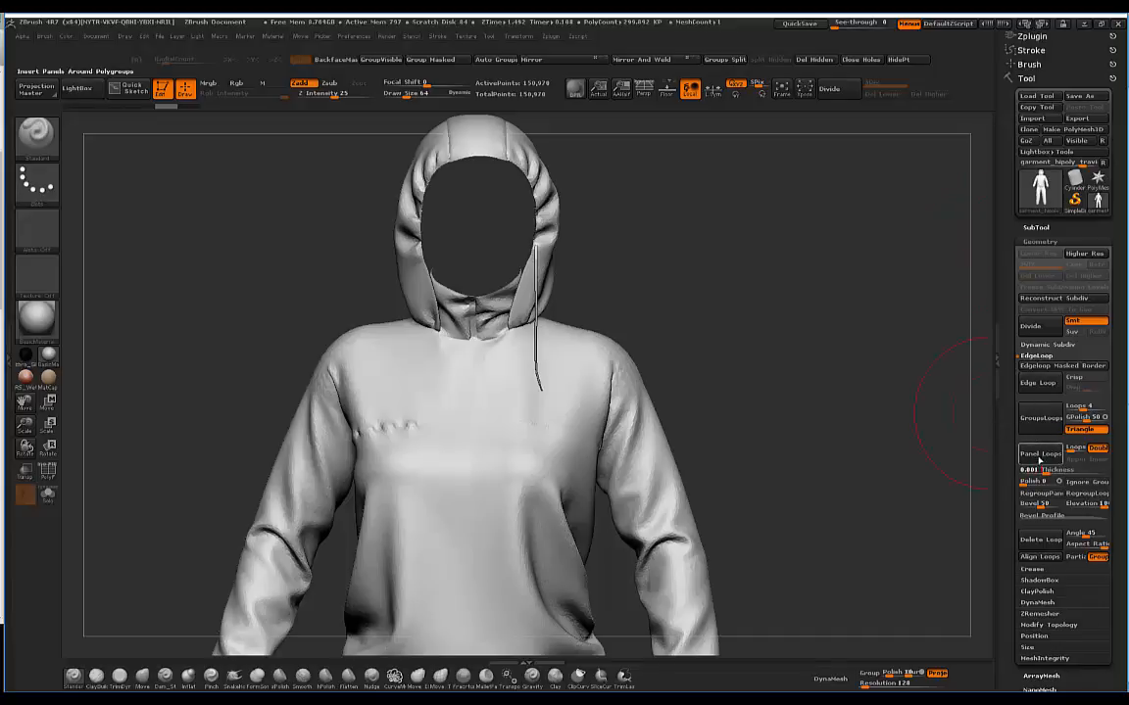
mouse_move(1039, 455)
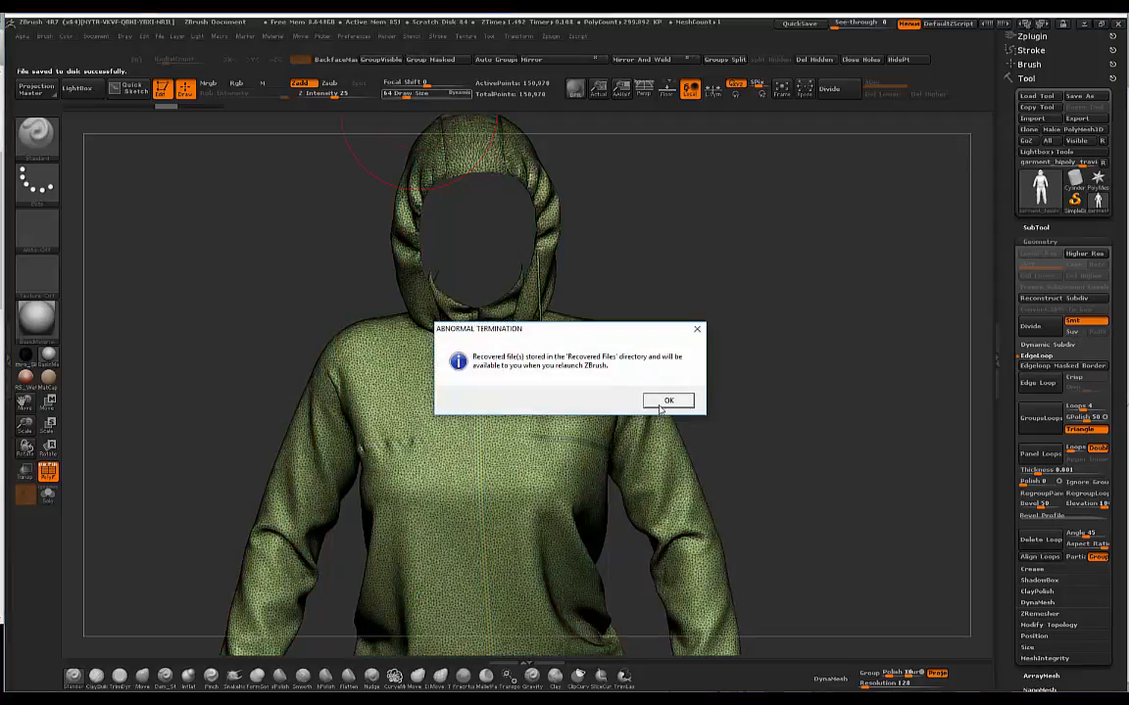
- Confirm OK on the Abnormal Termination crash-recovery notice
left_click(668, 400)
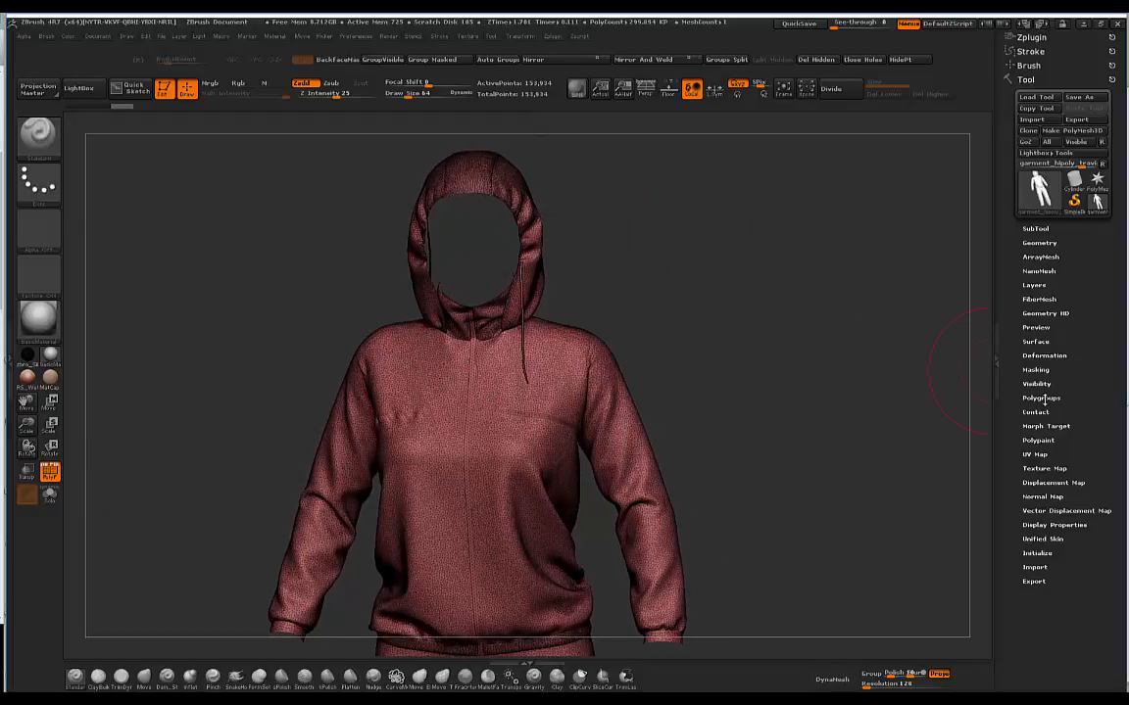
- Expand Tool > Geometry for the recovered hoodie
left_click(1040, 398)
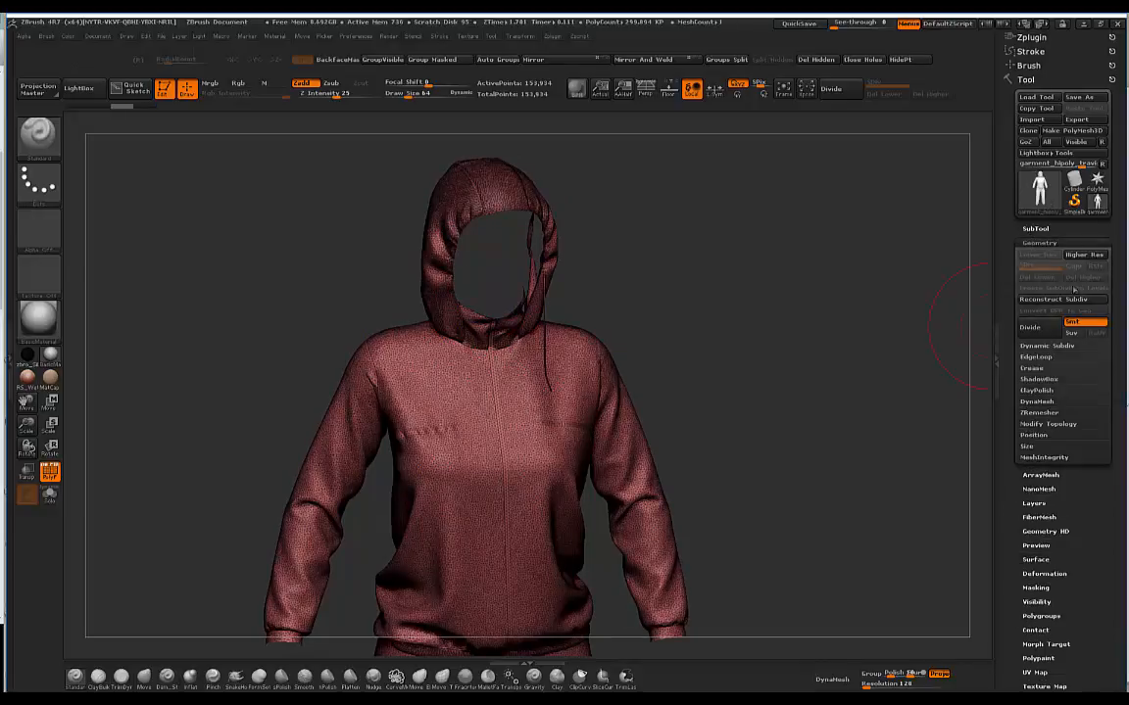
left_click(1048, 423)
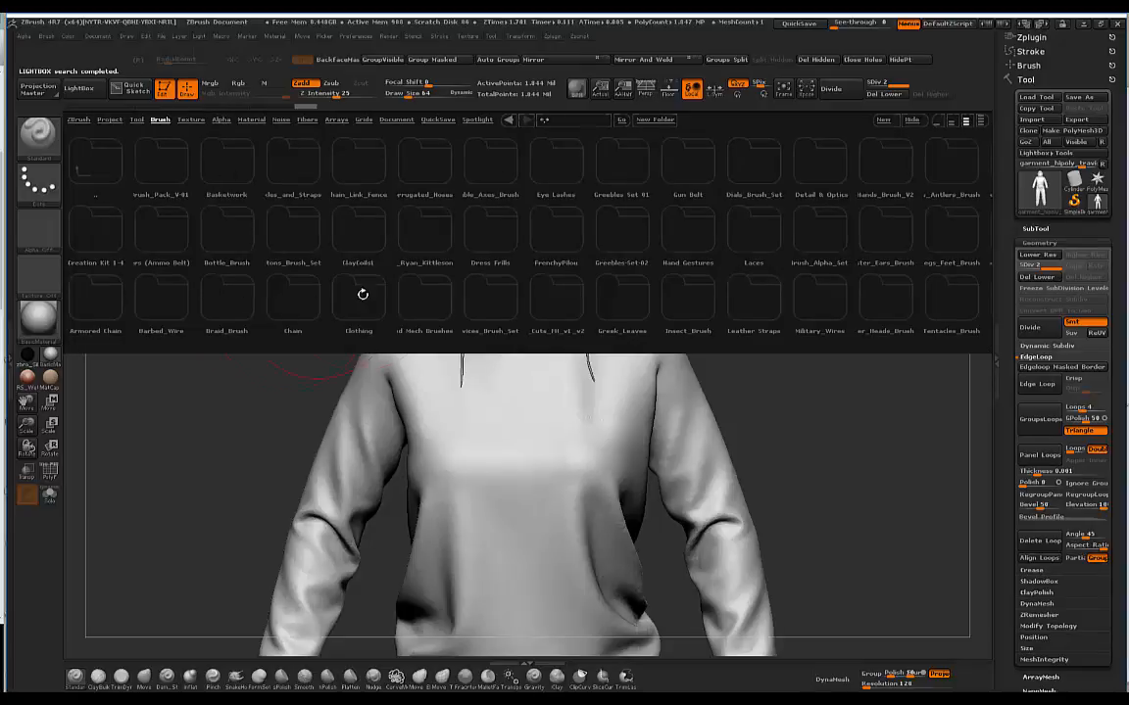
- Load the chosen brush from the LightBox brush library
double_click(357, 298)
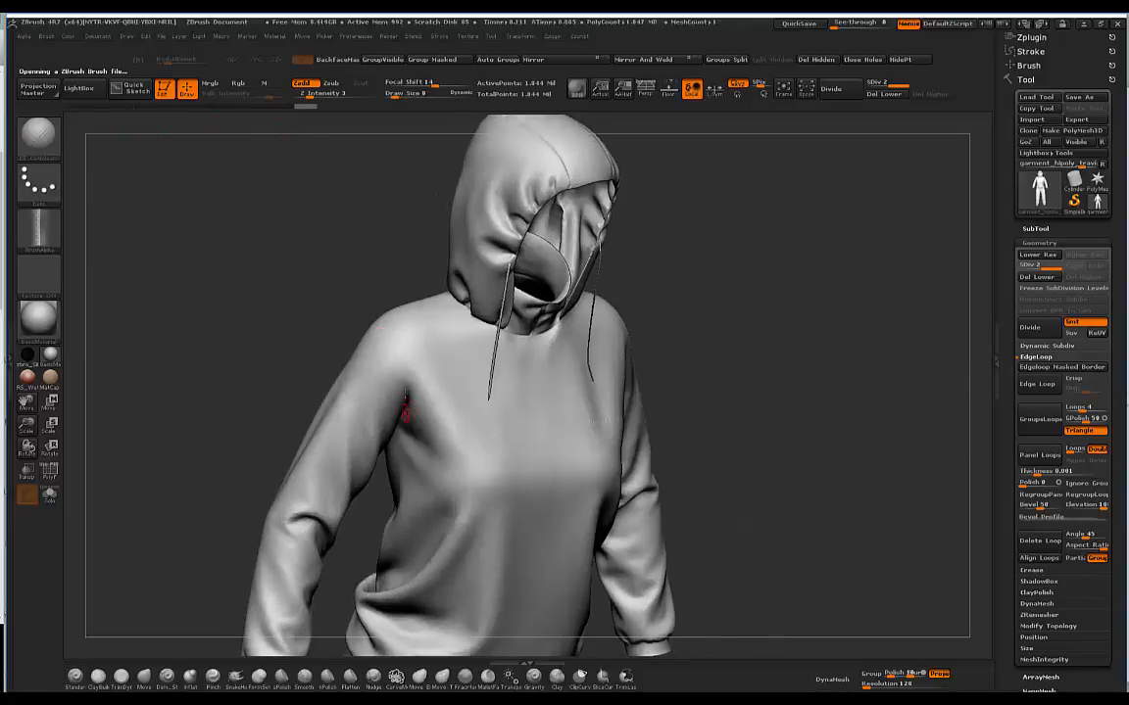
- Sculpt the hood around the face opening with the loaded brush and check it from the side
left_click(439, 35)
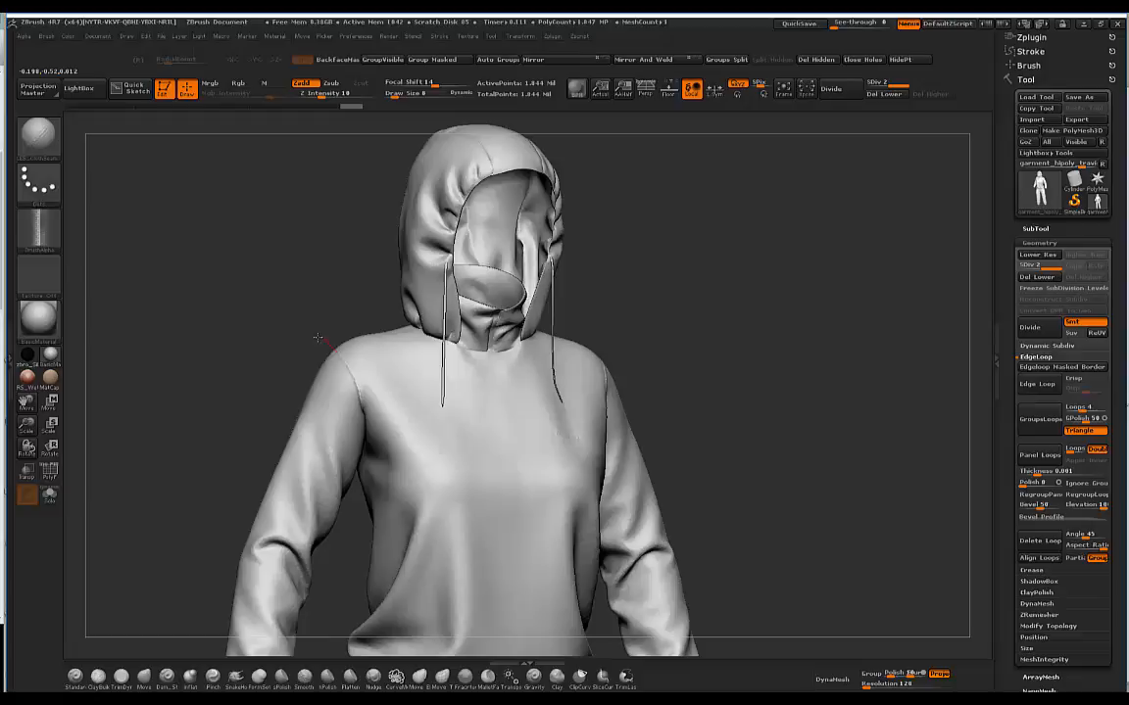
left_click_drag(317, 338, 667, 265)
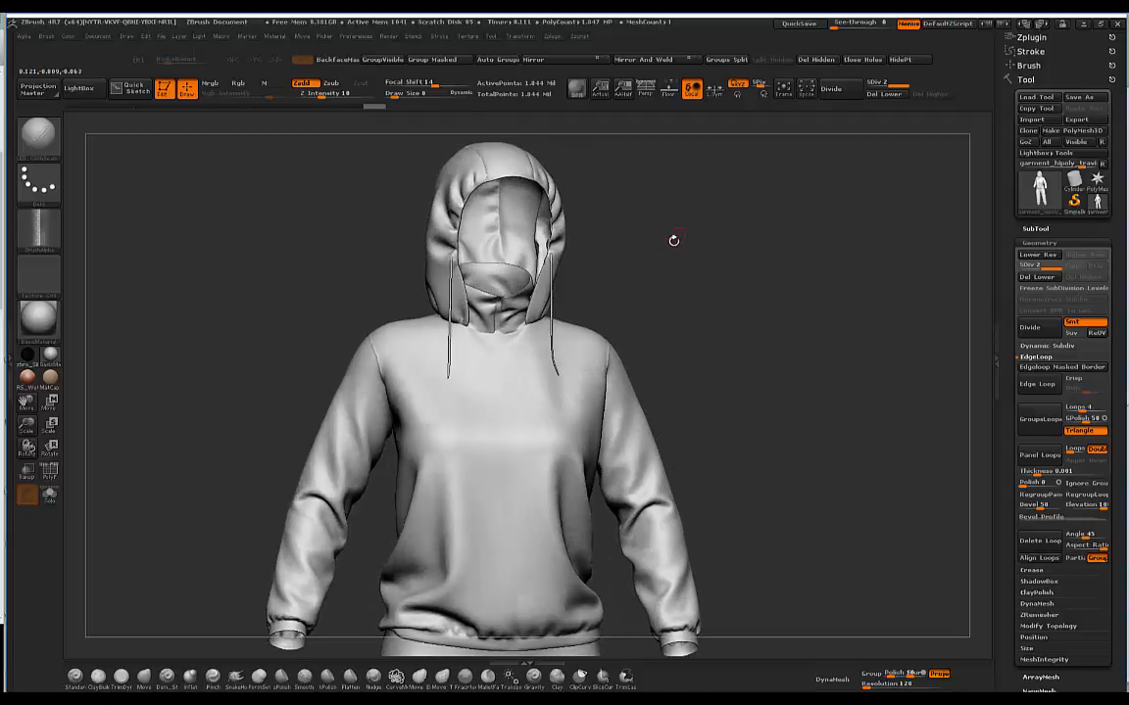
left_click_drag(674, 240, 646, 235)
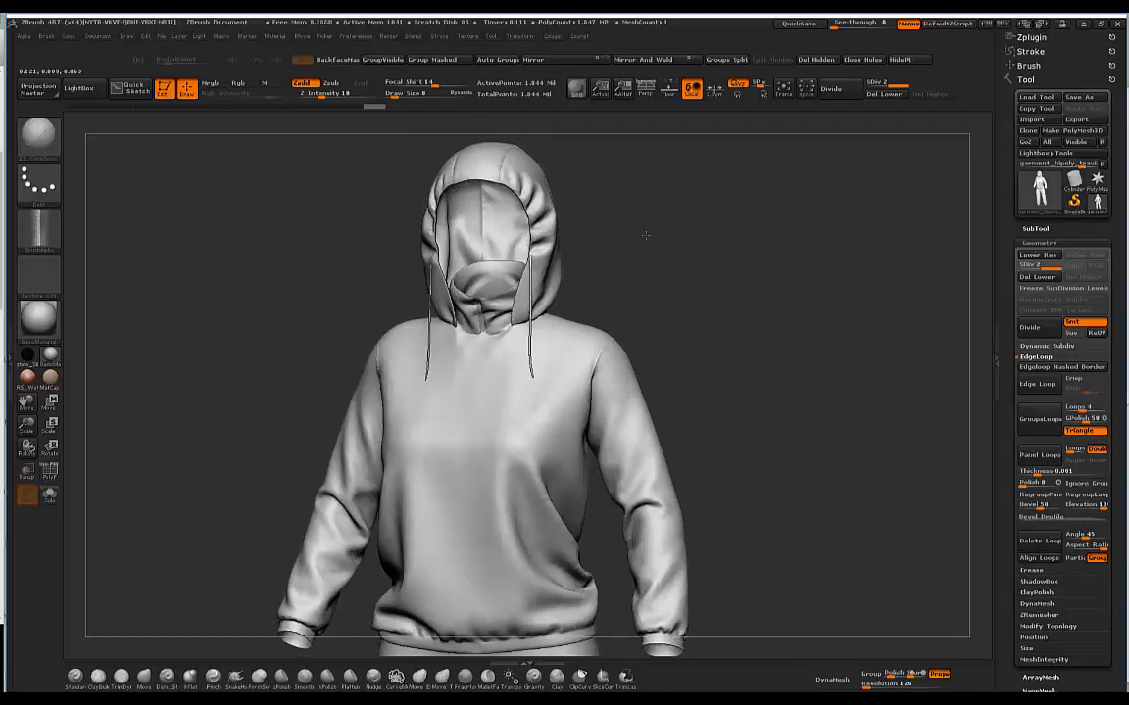